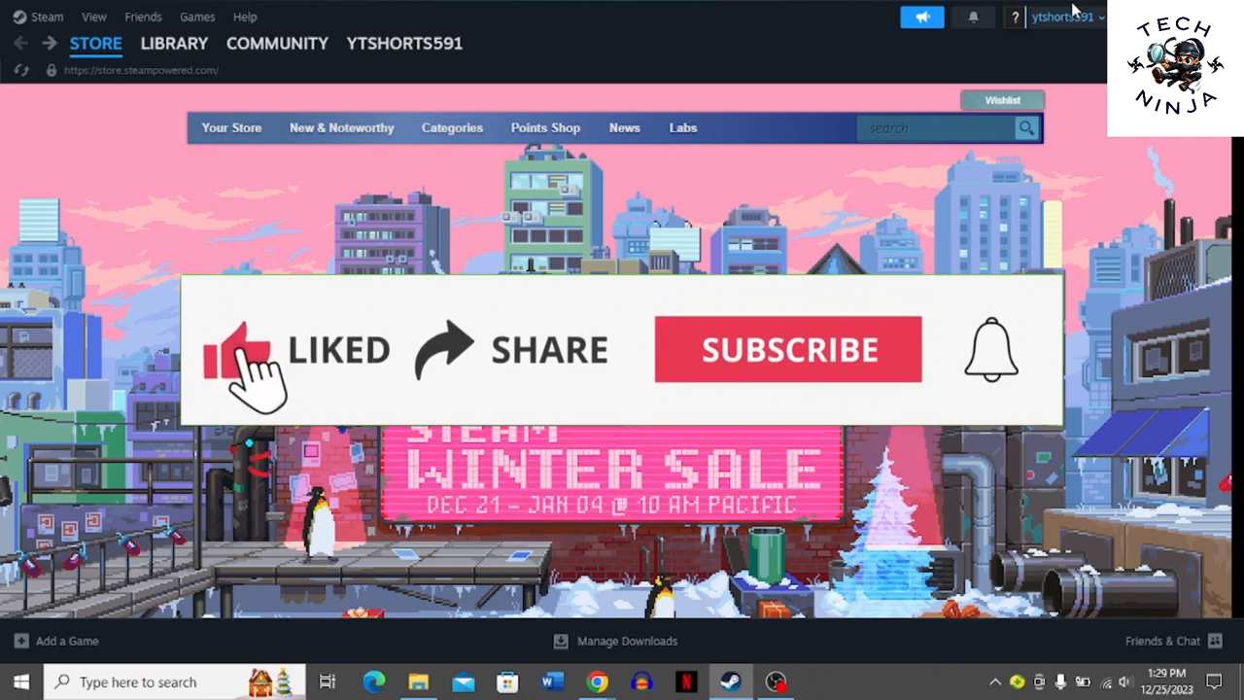
pyautogui.moveTo(466, 379)
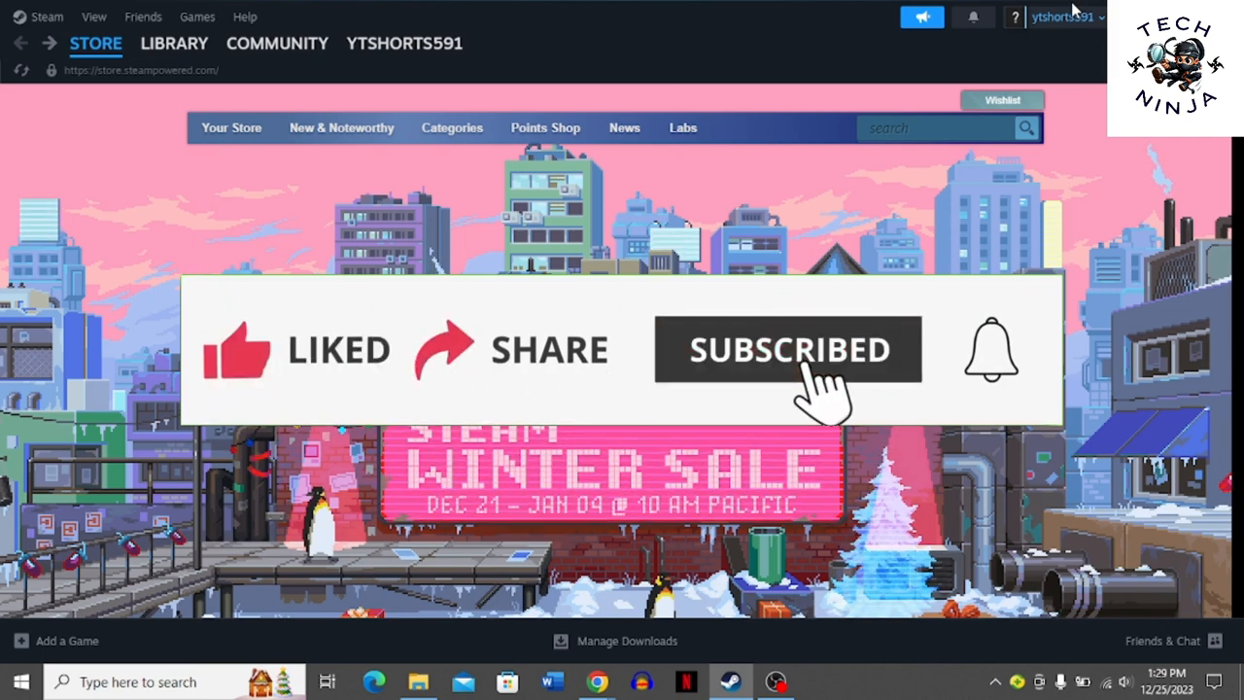
pyautogui.moveTo(991, 350)
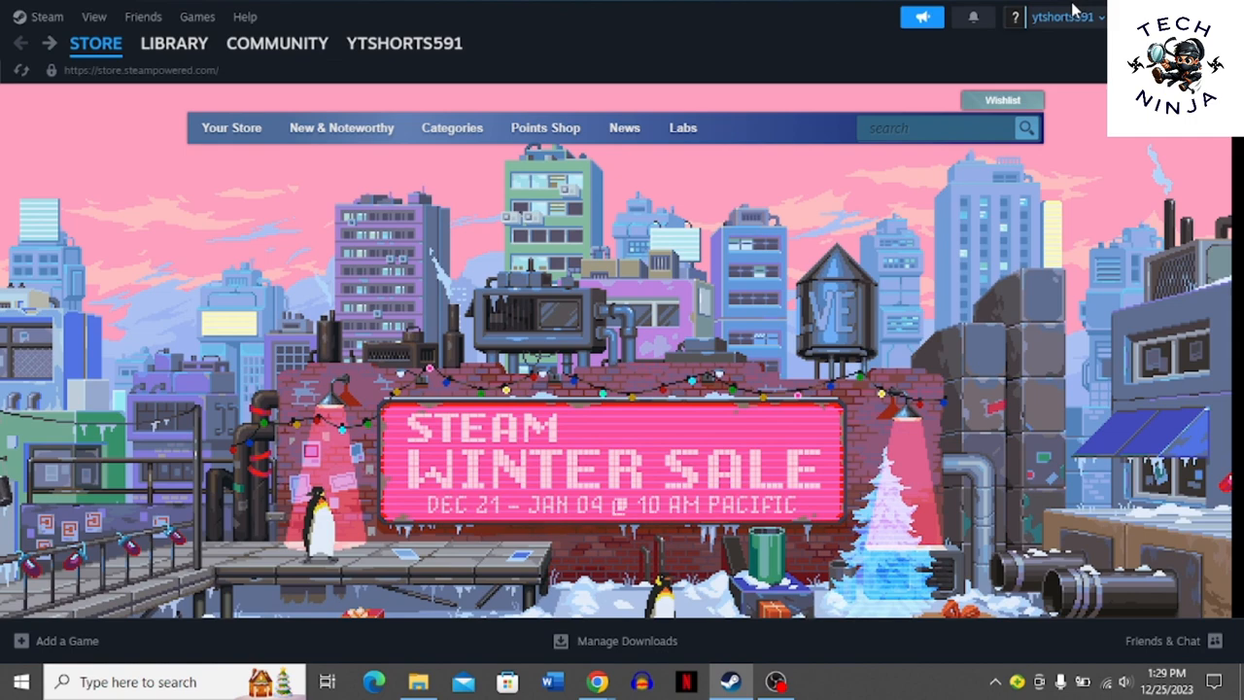
pyautogui.moveTo(252, 88)
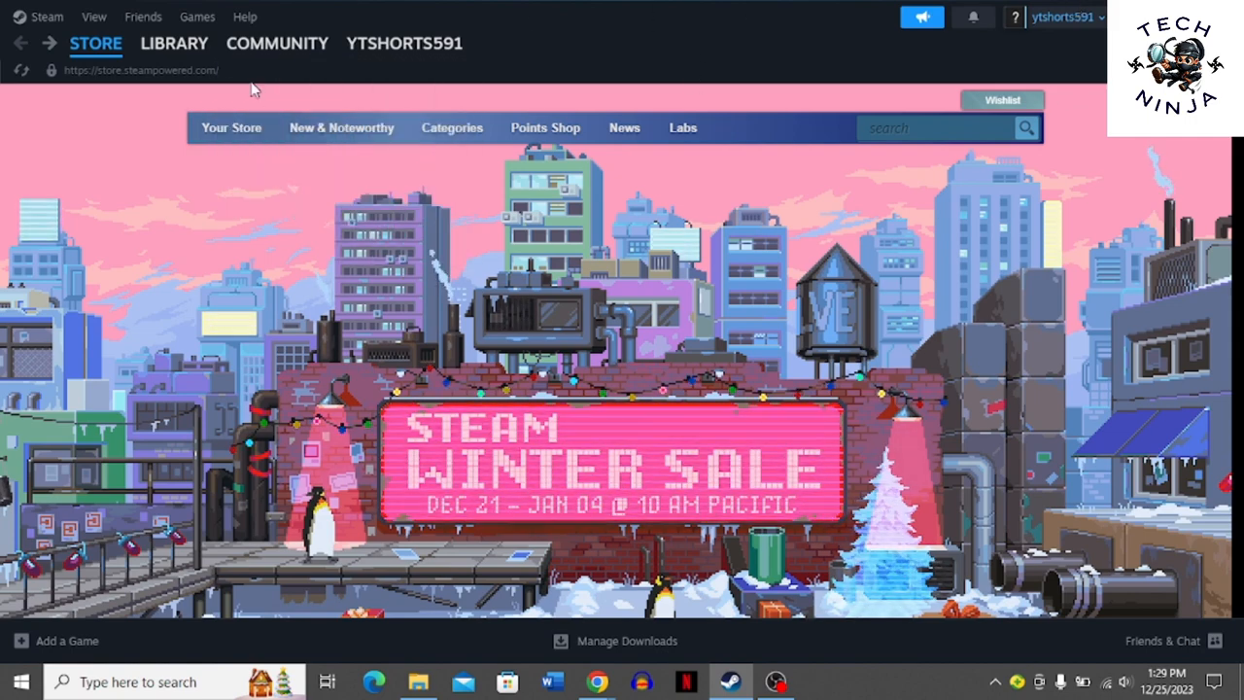
pyautogui.moveTo(29, 10)
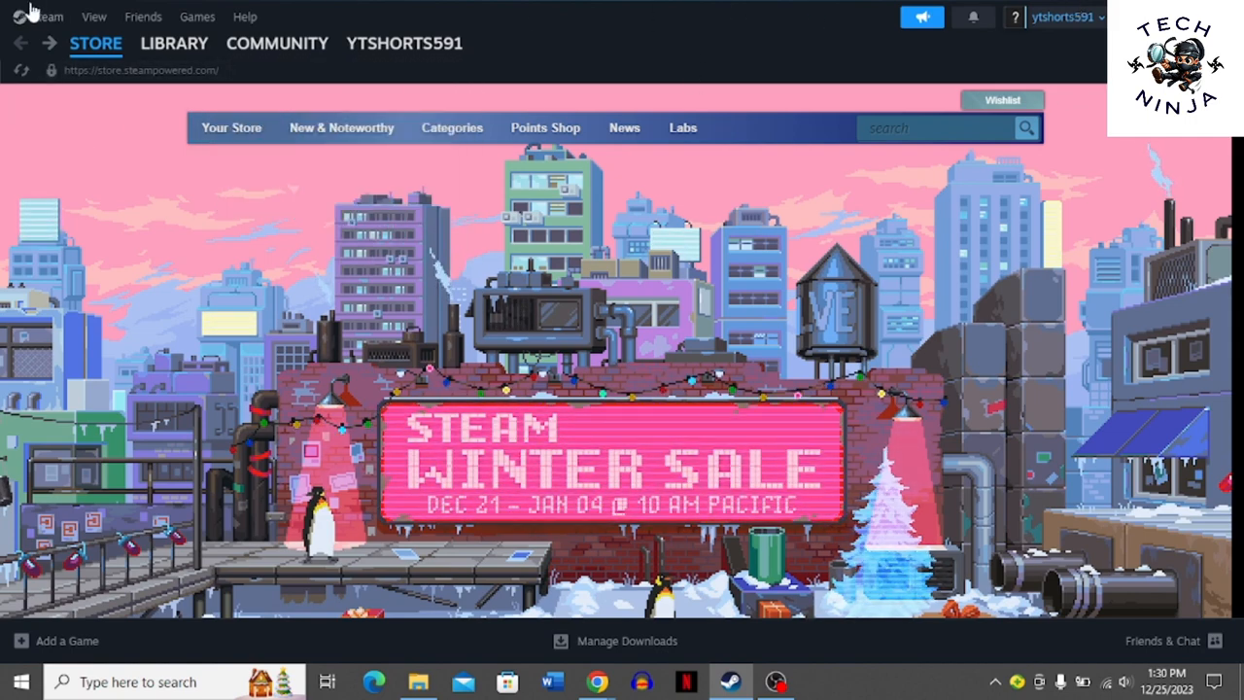
# Step: Open Steam Settings, go to Family, and turn on 'Authorize Library Sharing on this device'
pyautogui.click(46, 17)
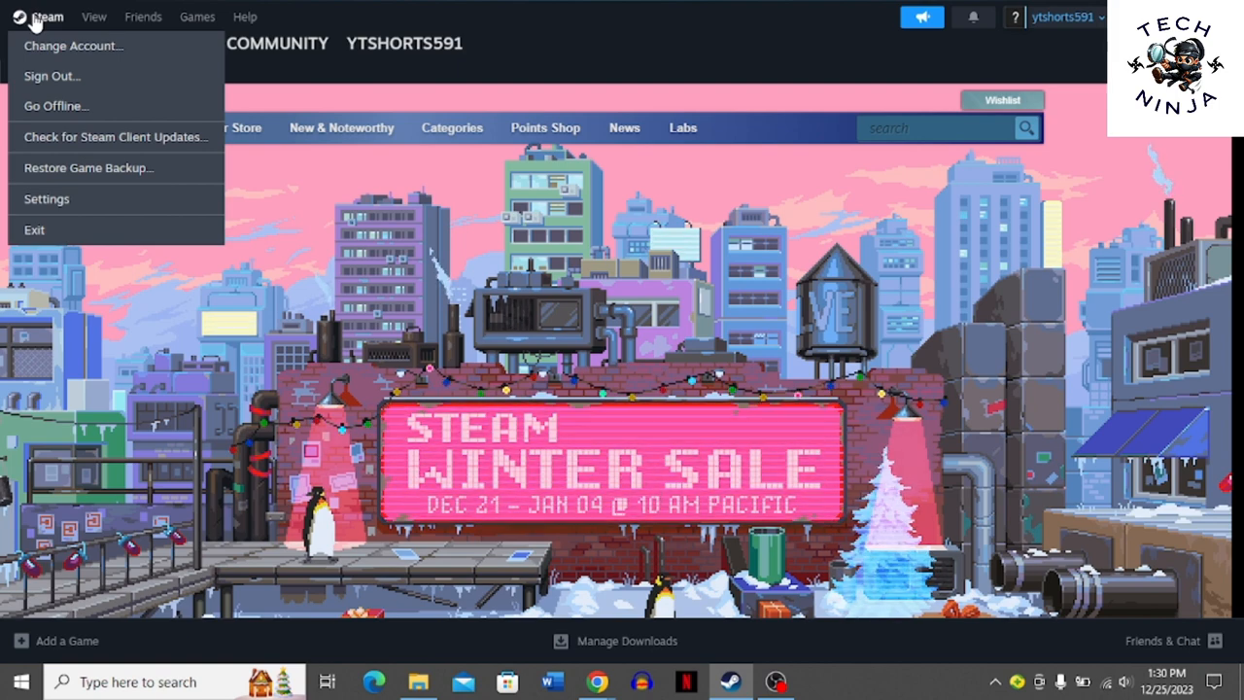
pyautogui.moveTo(47, 198)
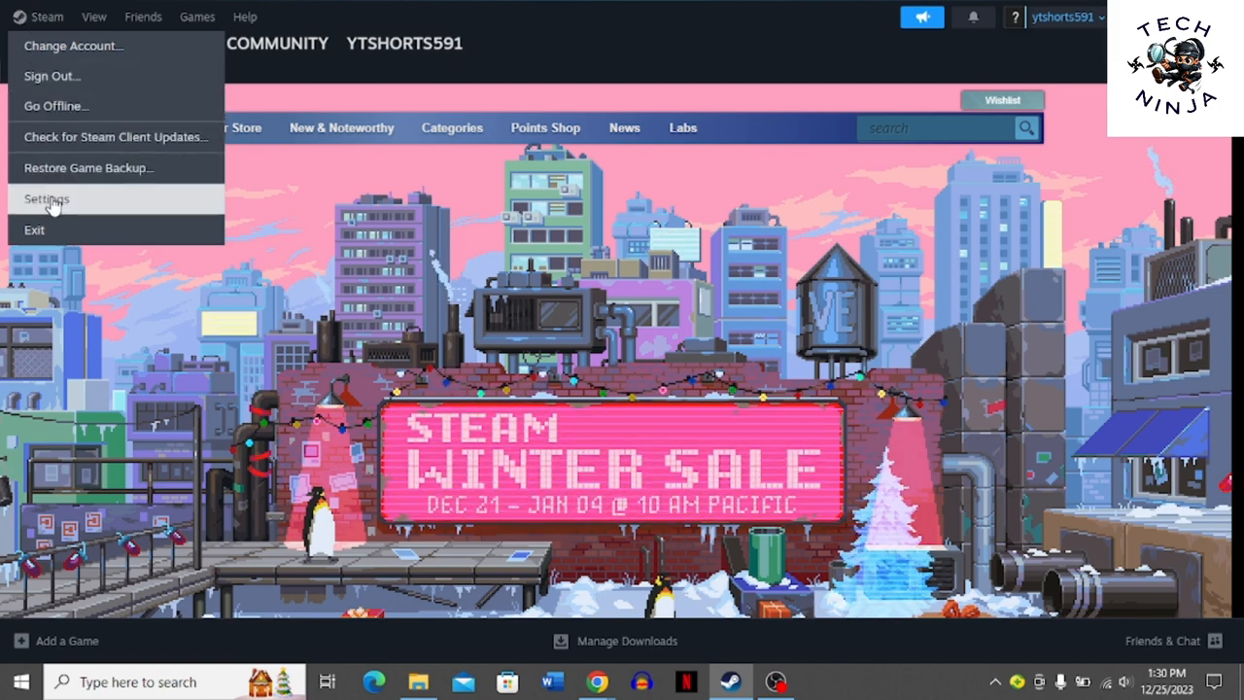
pyautogui.click(47, 198)
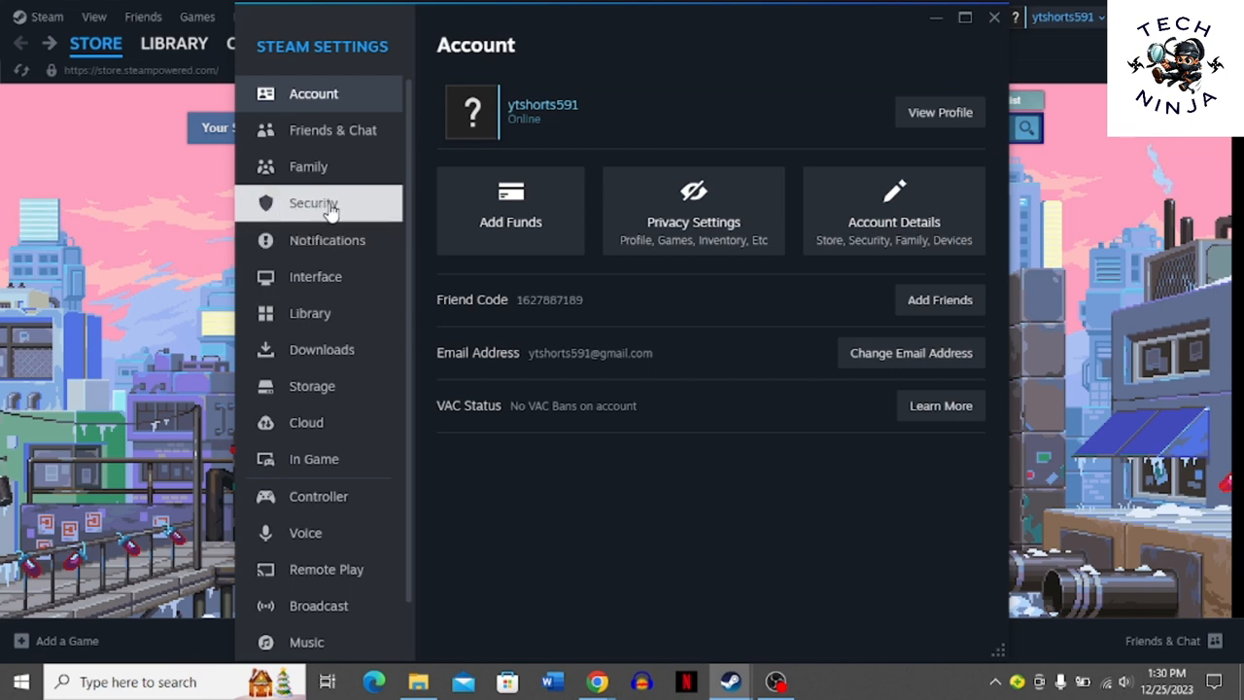
pyautogui.click(312, 202)
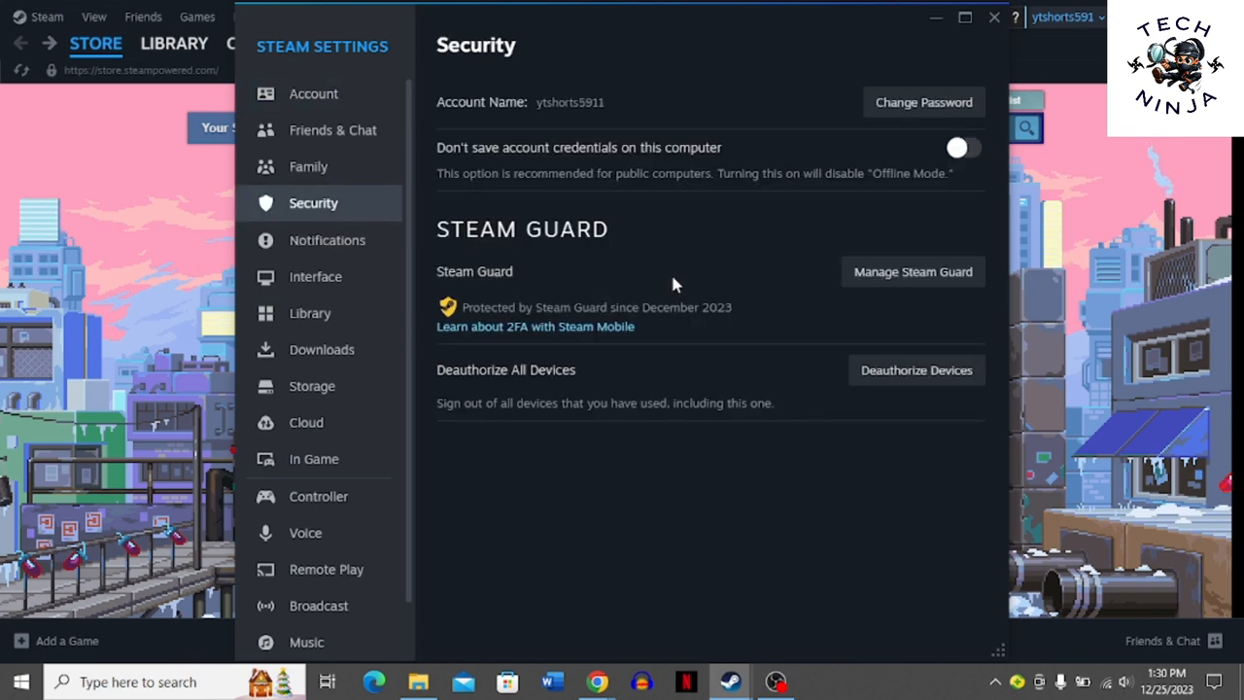
pyautogui.moveTo(714, 299)
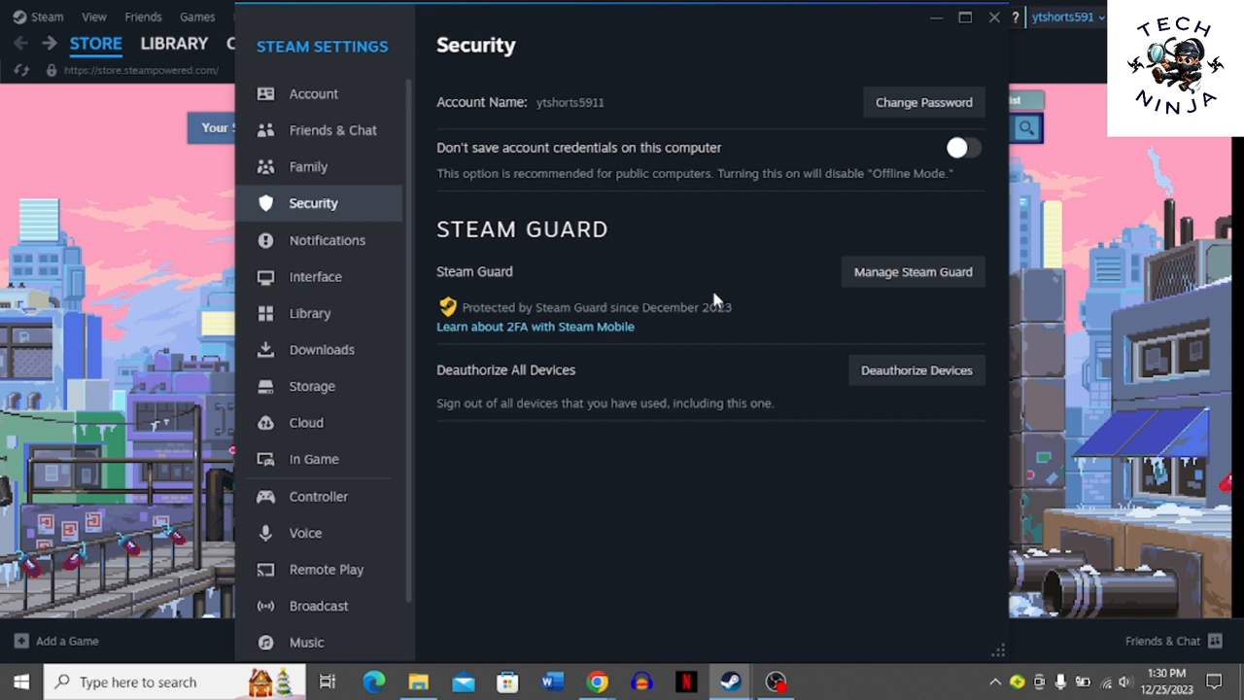
pyautogui.moveTo(308, 166)
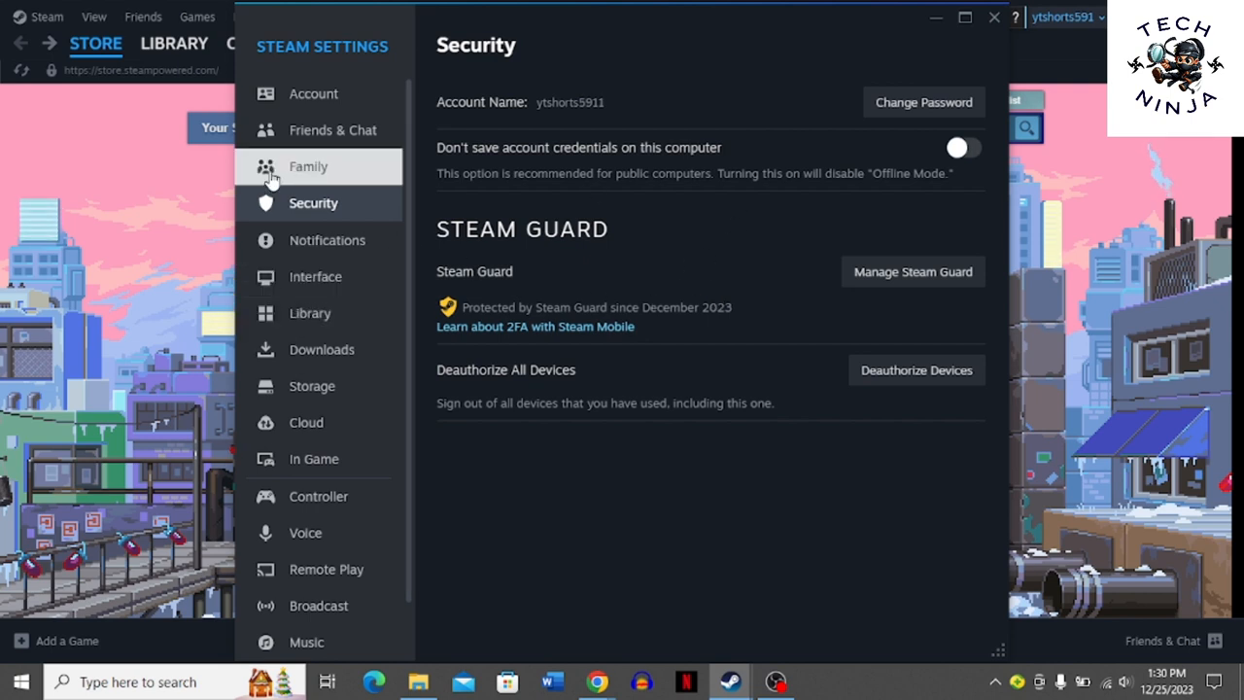
pyautogui.click(309, 166)
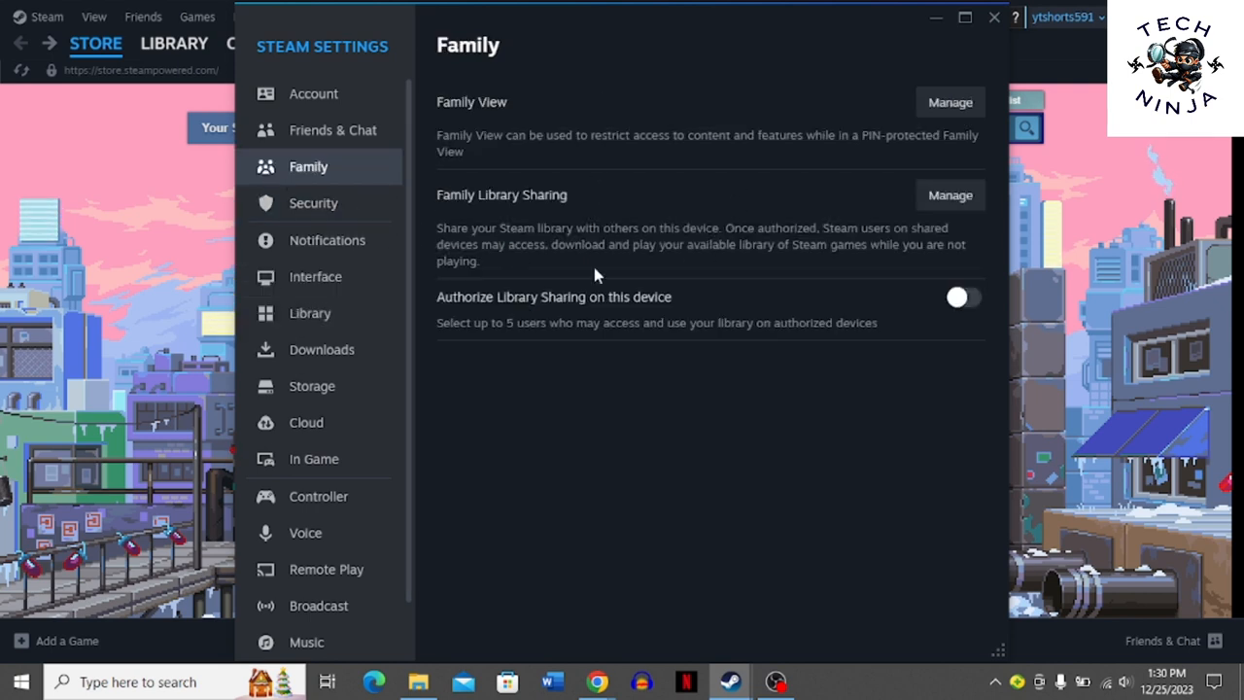
pyautogui.moveTo(839, 306)
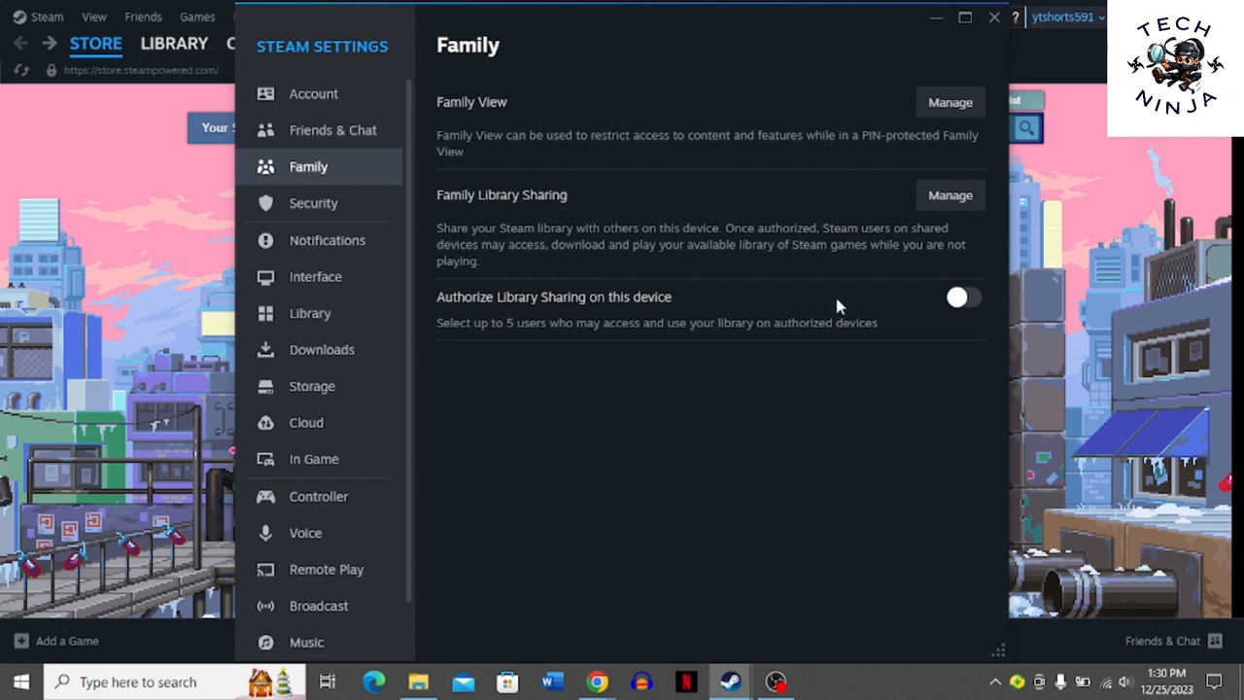
pyautogui.click(962, 297)
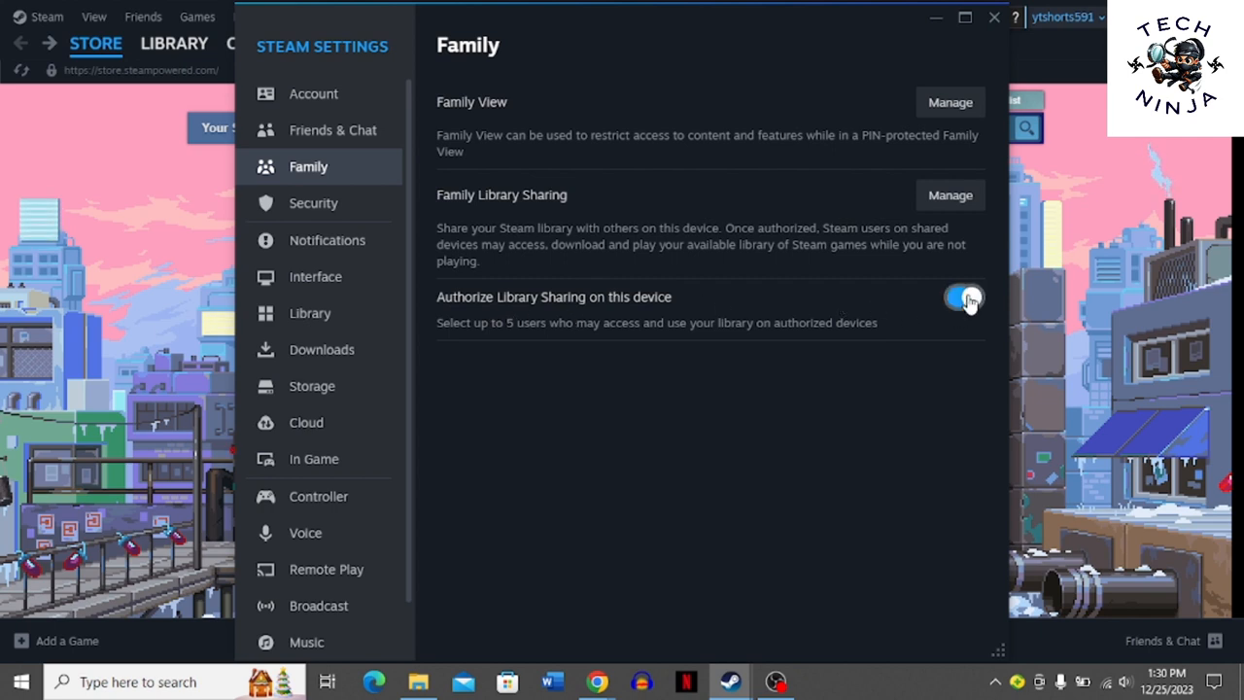
# Step: Use the library sharing toggle again so Eligible Accounts shows 'No Eligible Accounts'
pyautogui.click(963, 297)
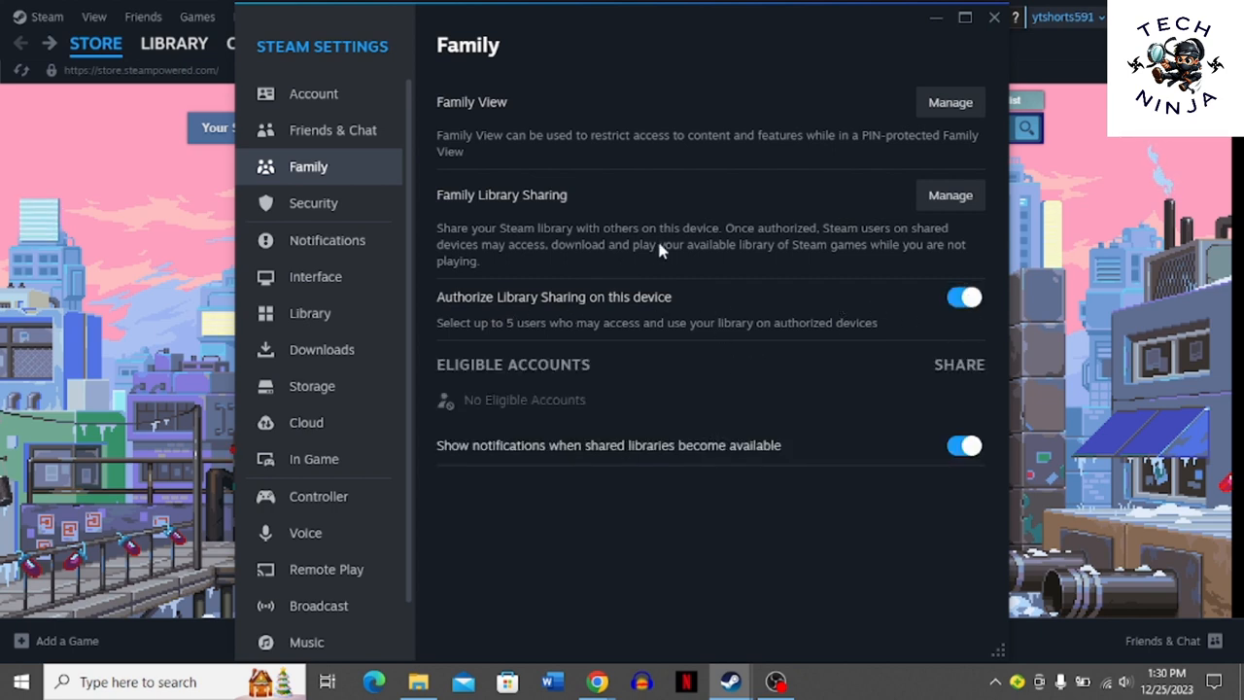
pyautogui.moveTo(389, 175)
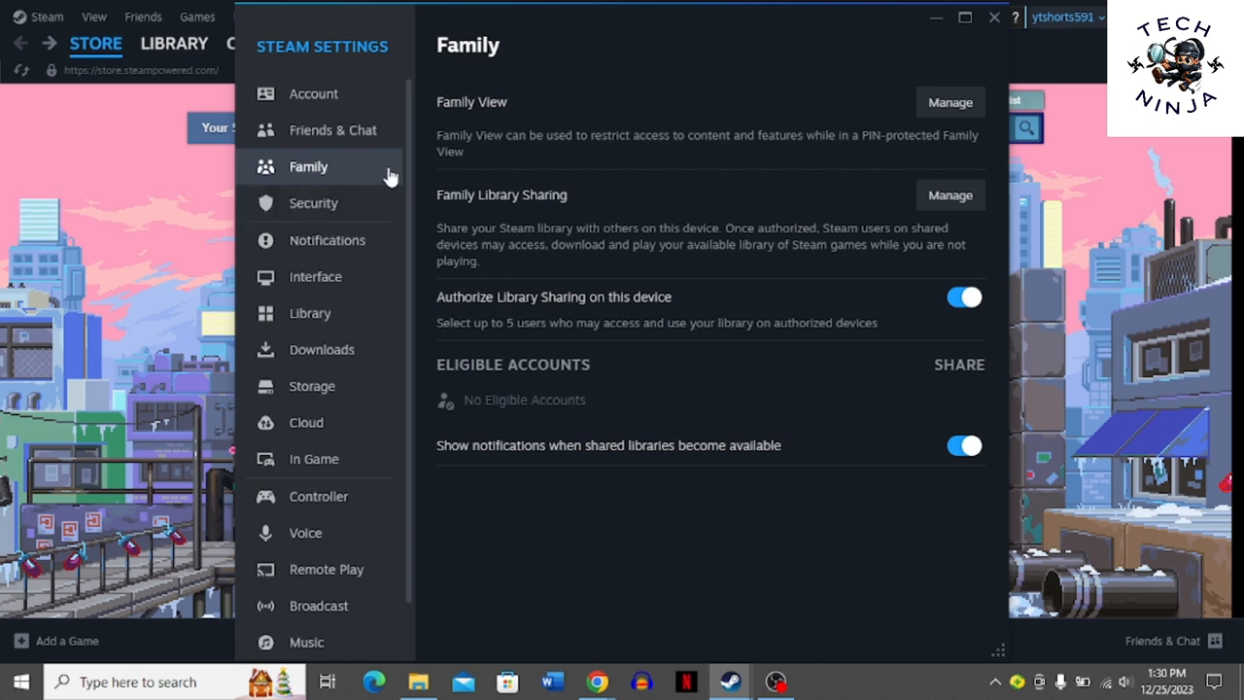
pyautogui.moveTo(381, 170)
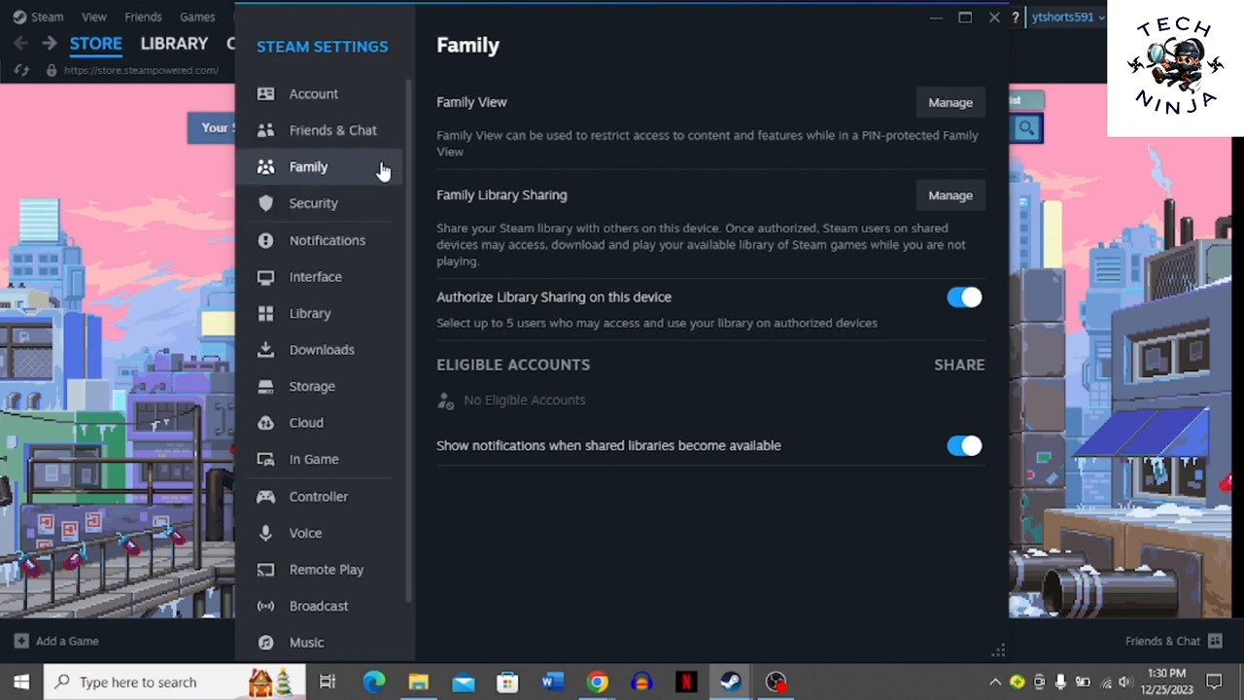
pyautogui.moveTo(557, 255)
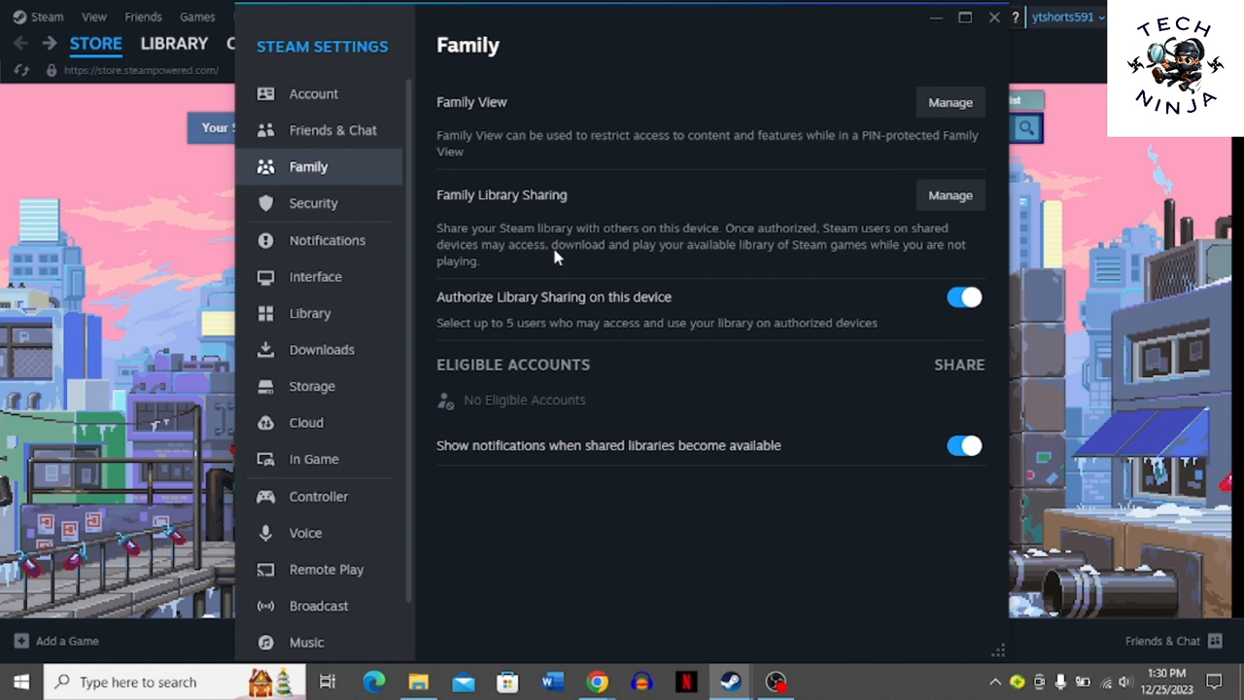
pyautogui.moveTo(585, 305)
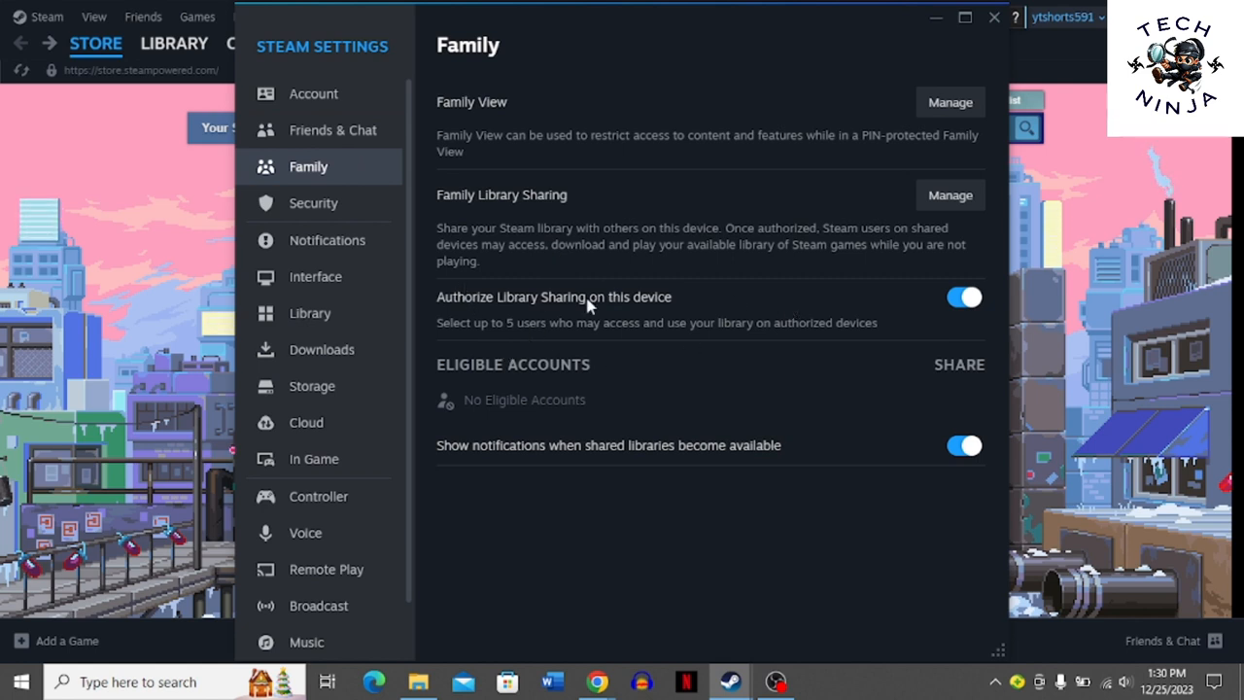
pyautogui.moveTo(848, 309)
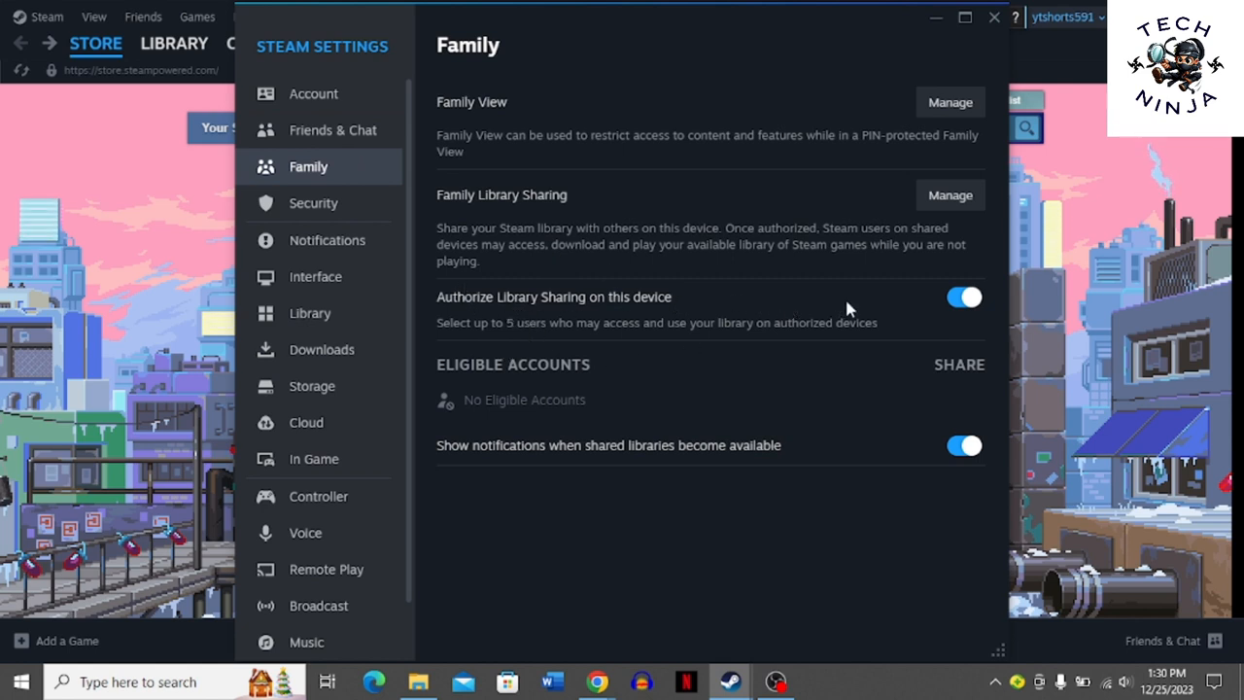
pyautogui.moveTo(782, 231)
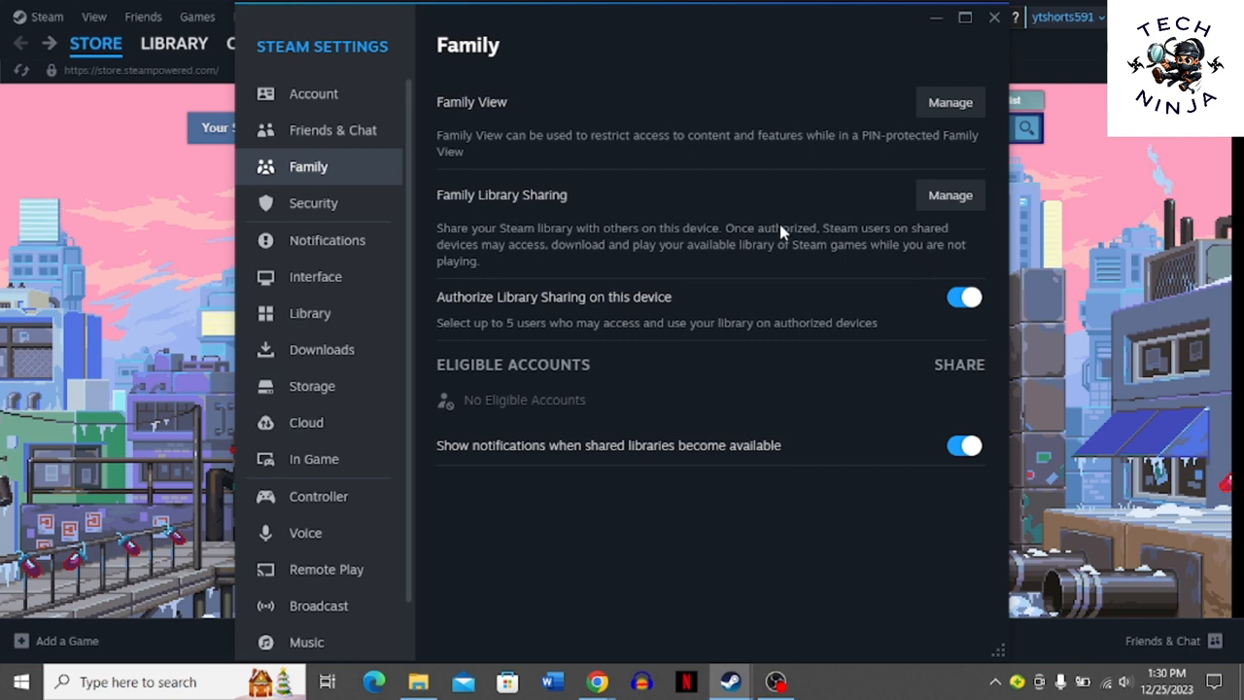
pyautogui.moveTo(544, 212)
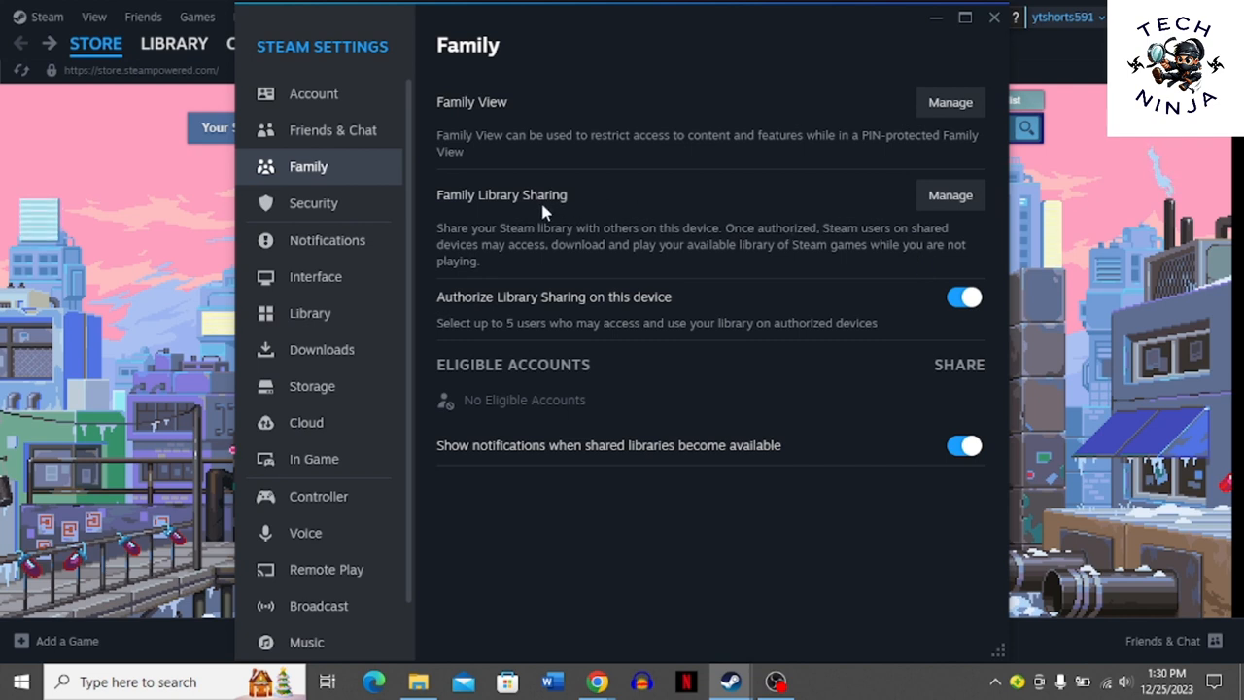
pyautogui.moveTo(940, 177)
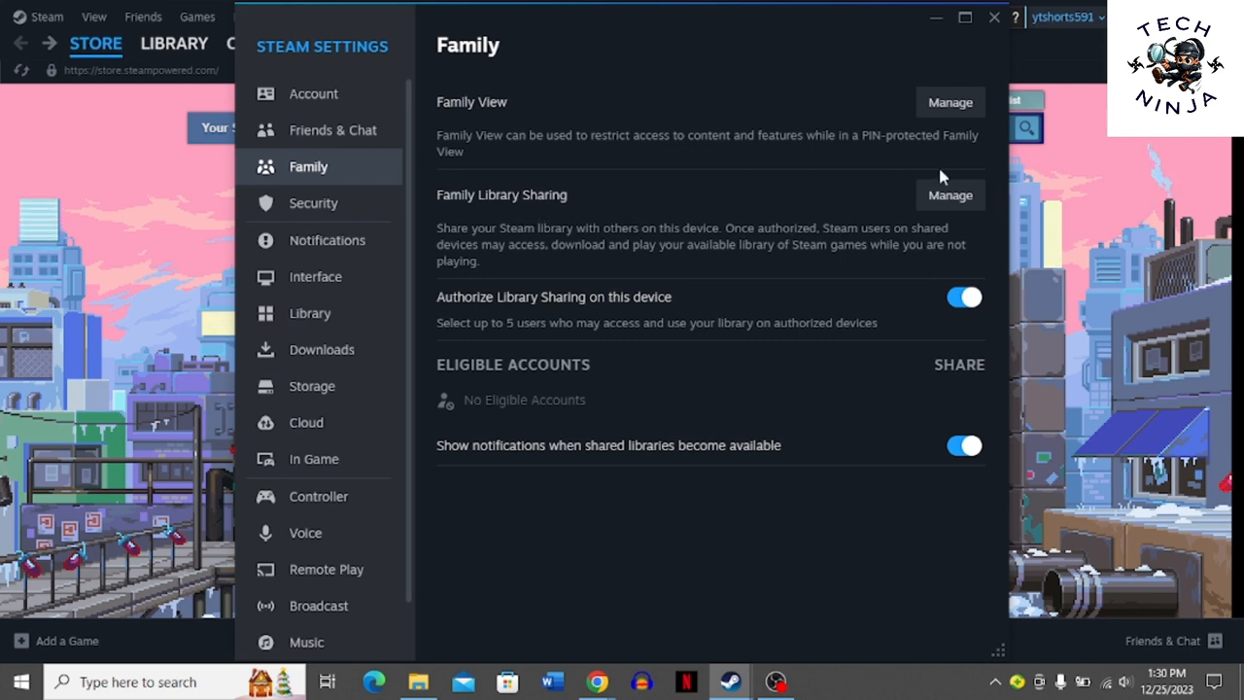
pyautogui.moveTo(855, 303)
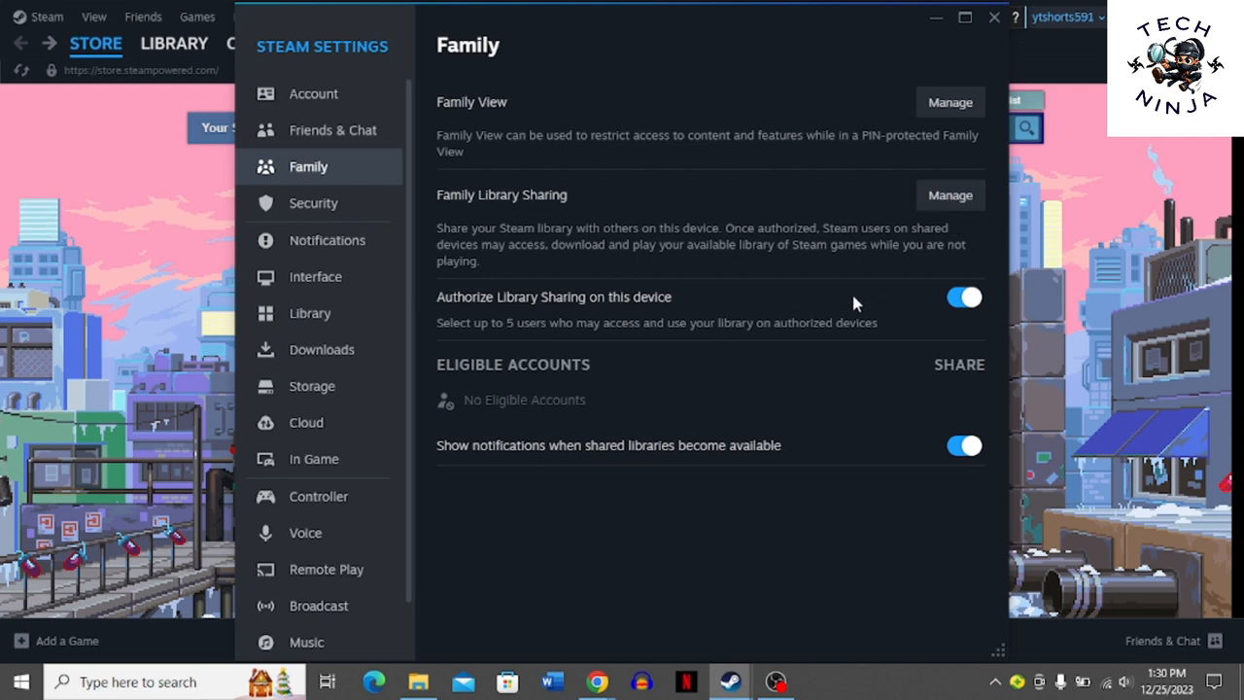